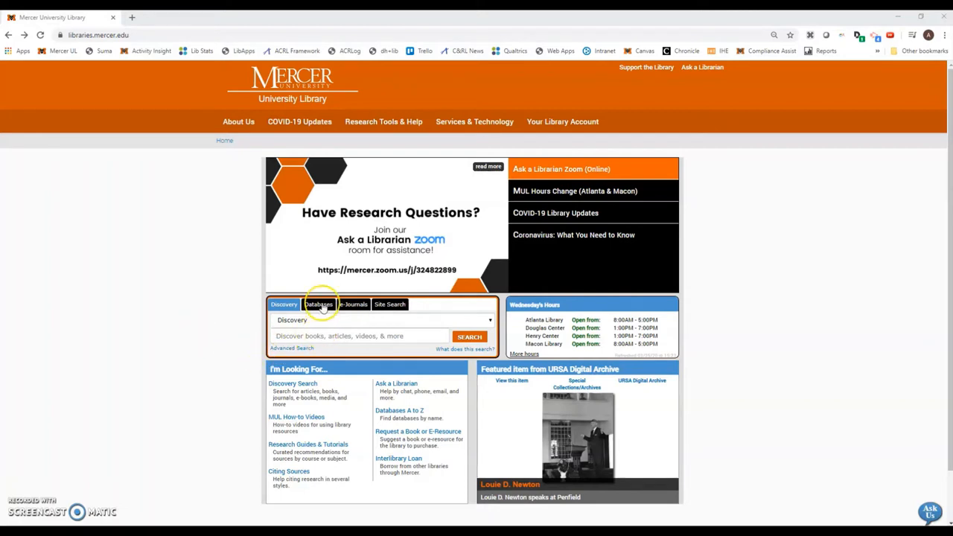
From the Databases list under letter A, open ATLA Religion Database with ATLASerials PLUS (EBSCO)
{"action": "left_click", "coordinate": [319, 304]}
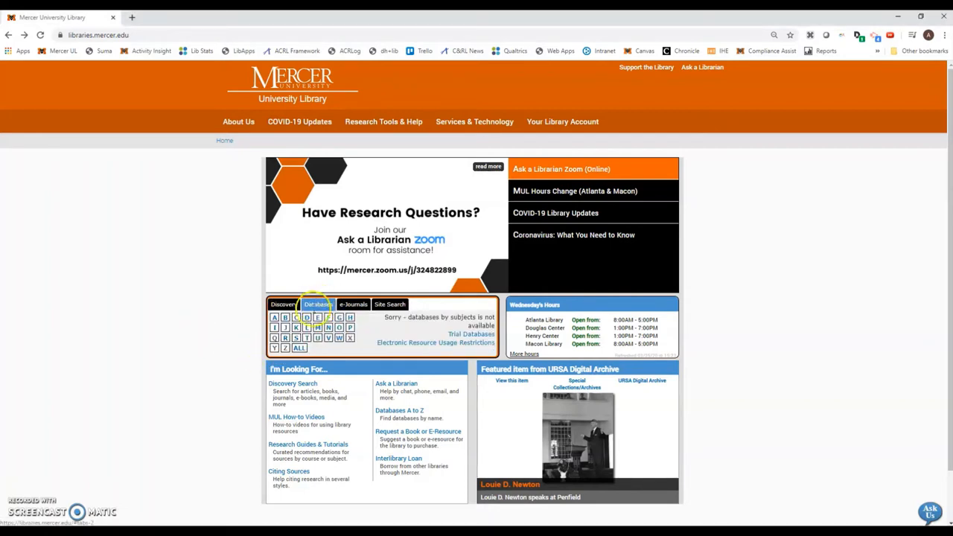
{"action": "left_click", "coordinate": [277, 316]}
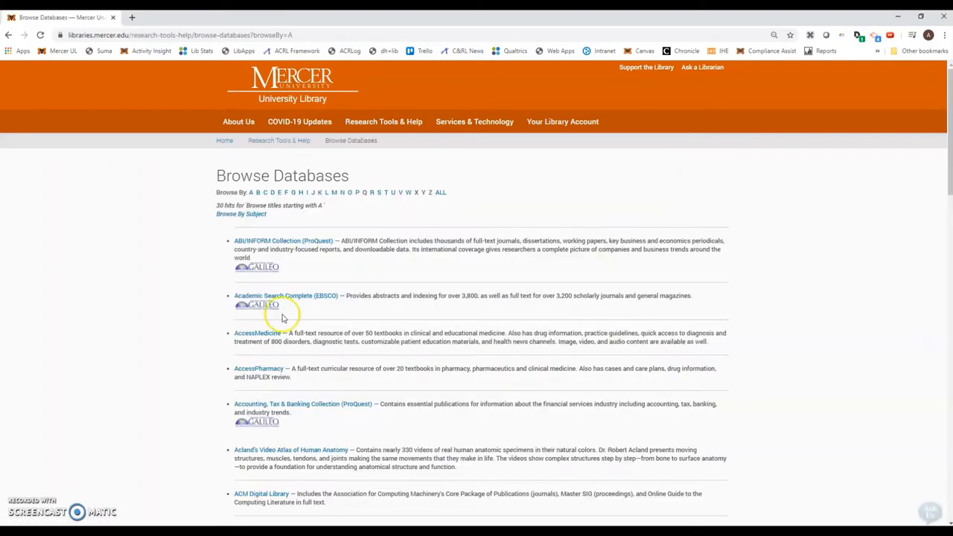
{"action": "scroll", "scroll_direction": "down", "scroll_amount": 3}
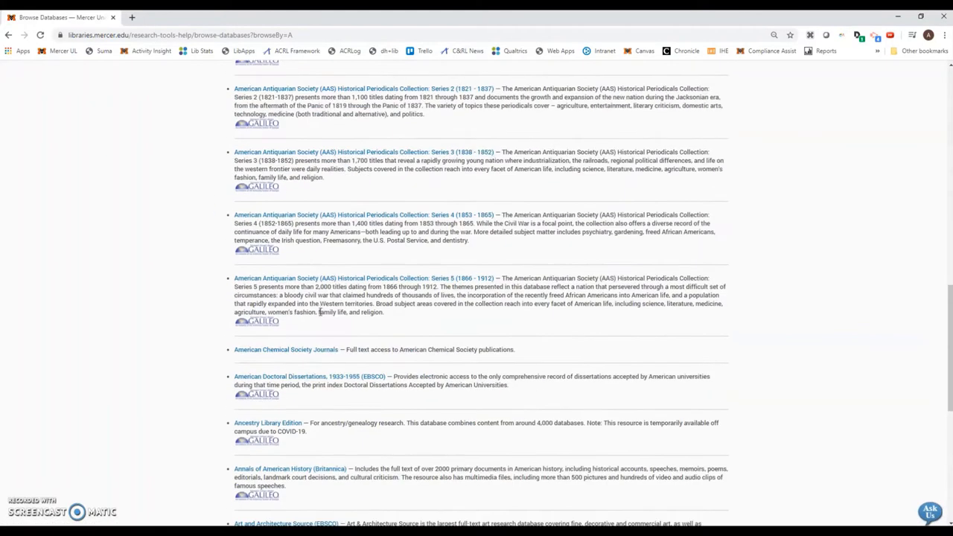
{"action": "scroll", "scroll_direction": "down", "scroll_amount": 3}
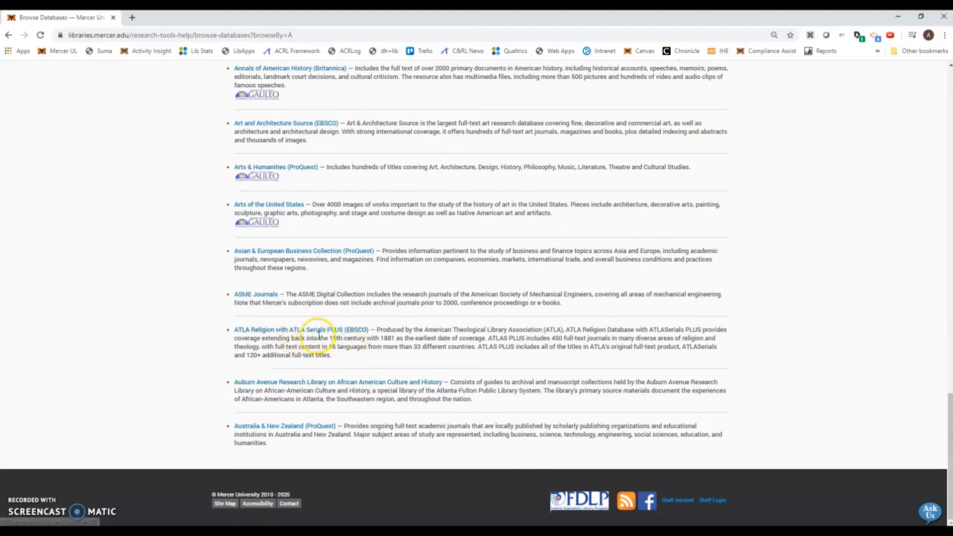
{"action": "left_click", "coordinate": [250, 329]}
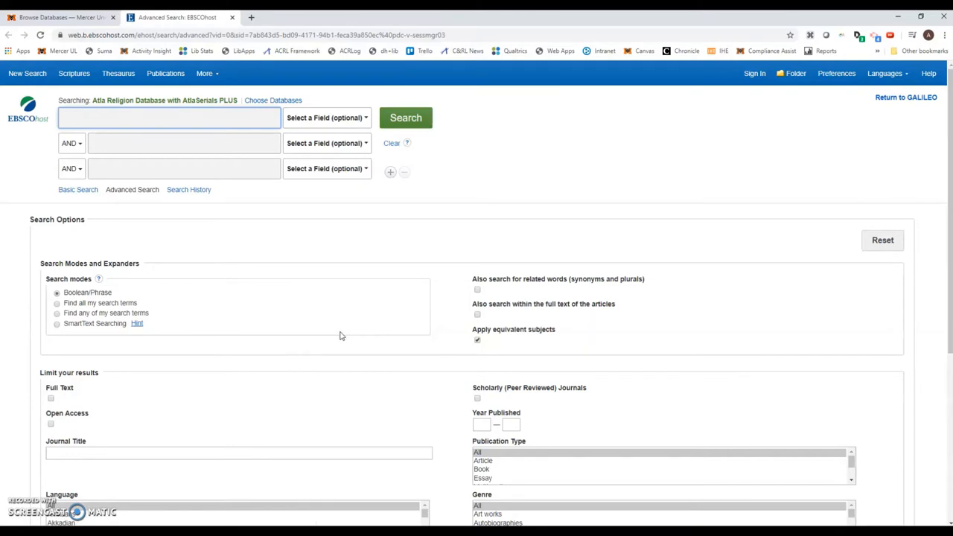
Search the first box for mysticism, returning 13,233 results
{"action": "left_click", "coordinate": [170, 118]}
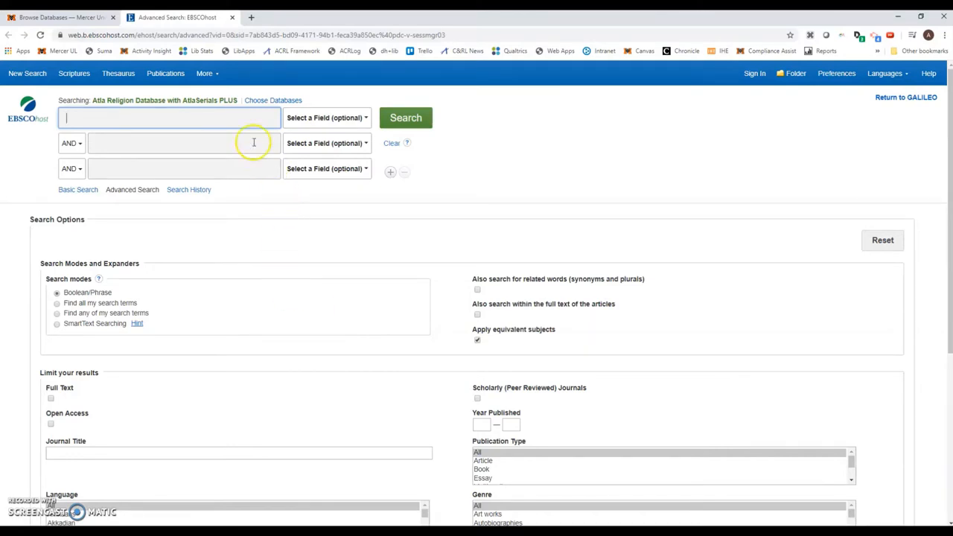
{"action": "mouse_move", "coordinate": [225, 137]}
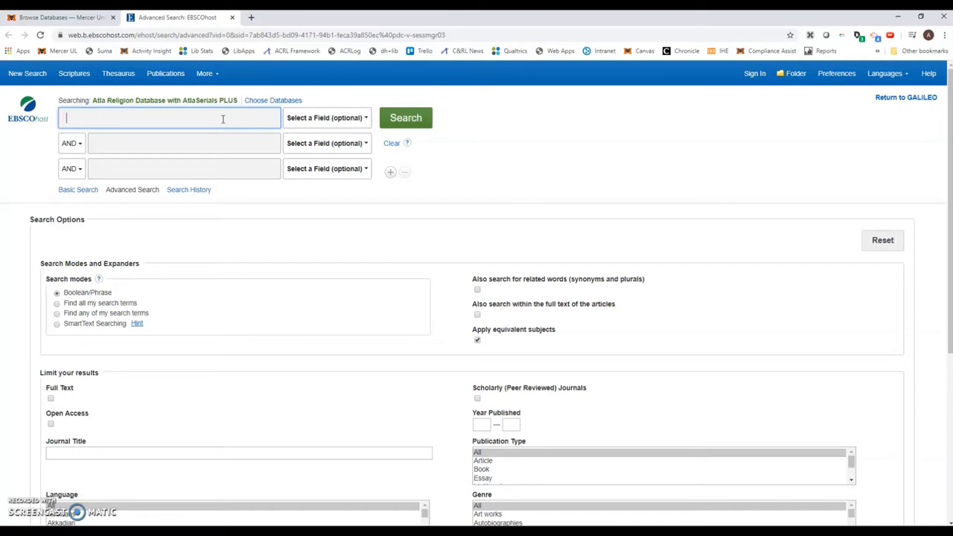
{"action": "type", "text": "mysticism"}
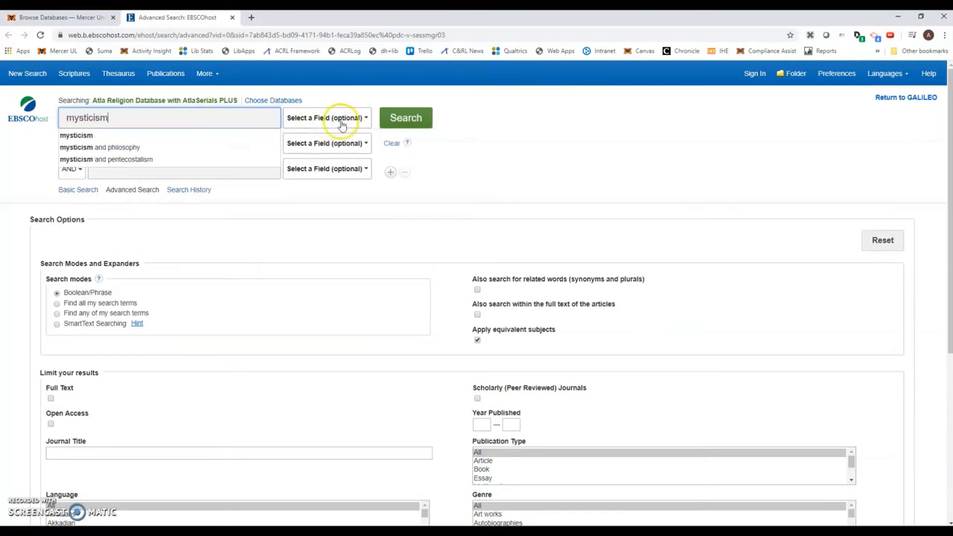
{"action": "left_click", "coordinate": [405, 118]}
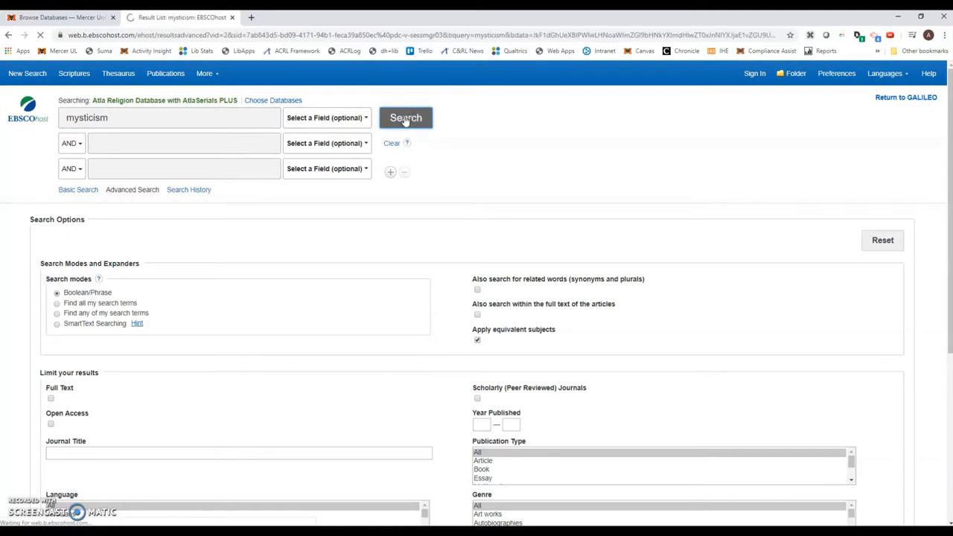
{"action": "left_click", "coordinate": [405, 118]}
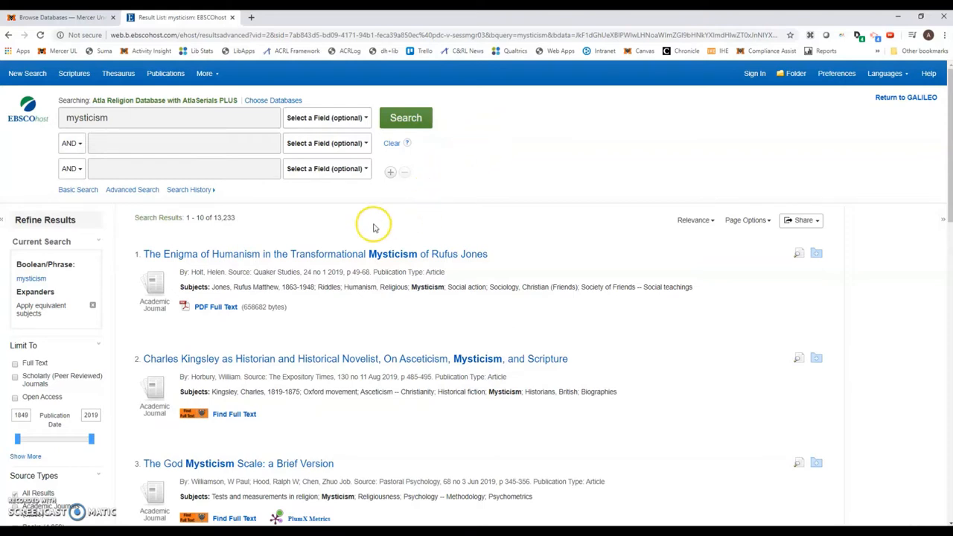
{"action": "mouse_move", "coordinate": [248, 217]}
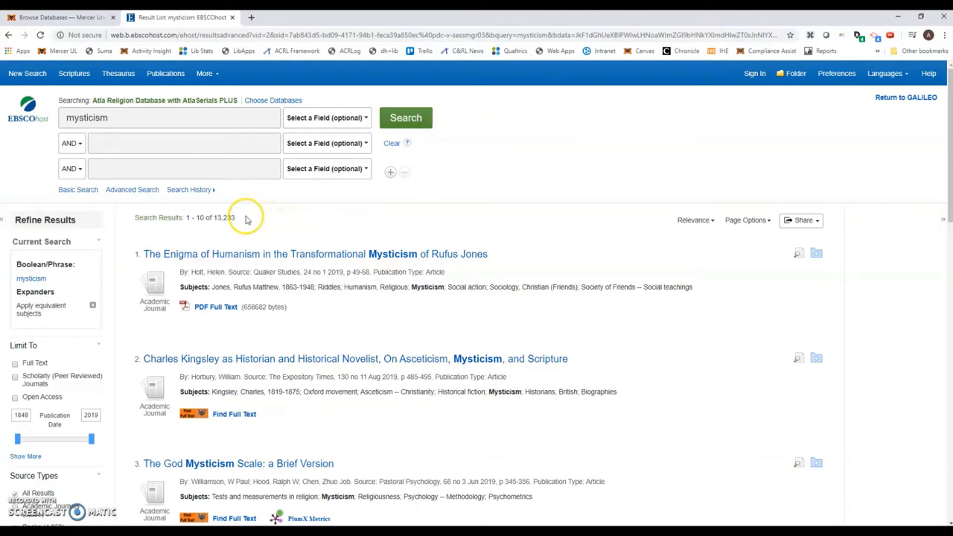
{"action": "double_click", "coordinate": [226, 218]}
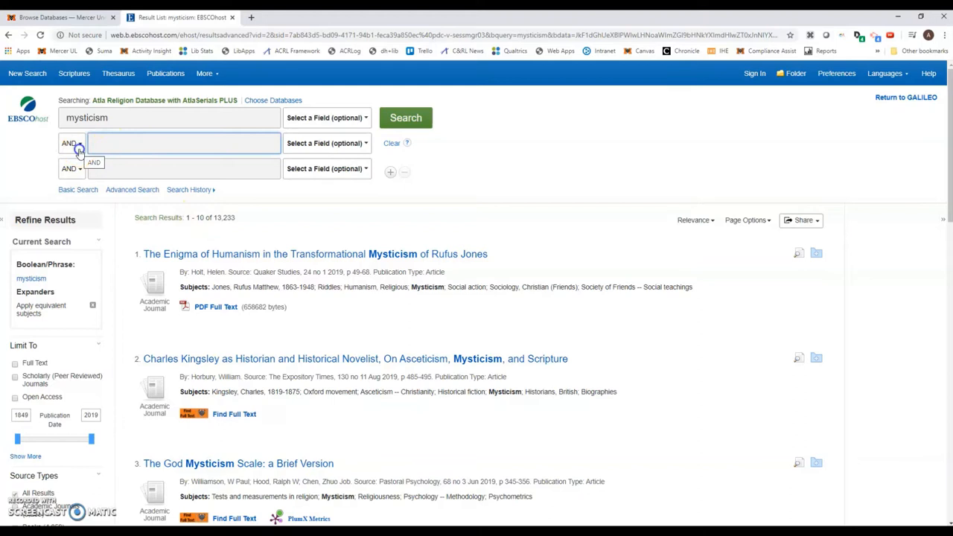
{"action": "left_click", "coordinate": [80, 143]}
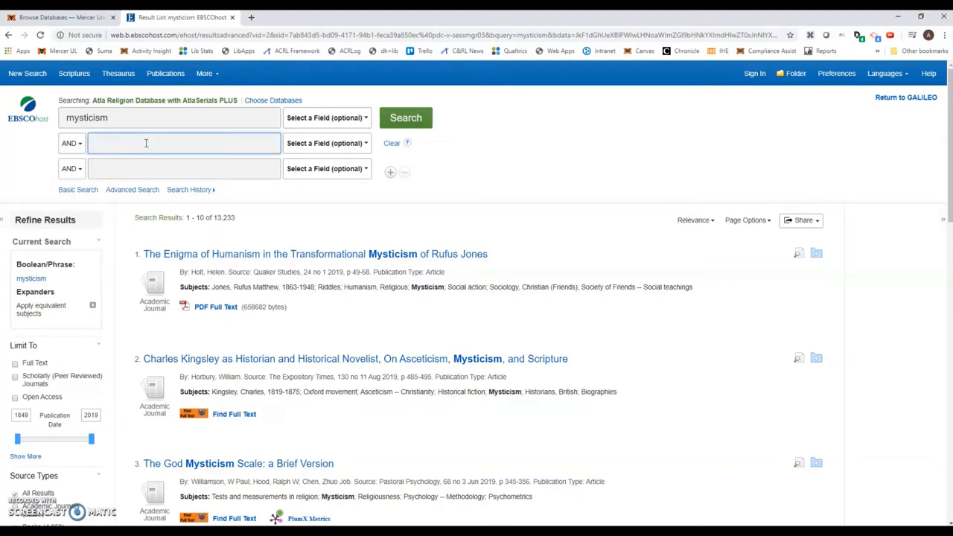
Add body as a second term and search mysticism AND body, returning 274 results
{"action": "left_click", "coordinate": [146, 143]}
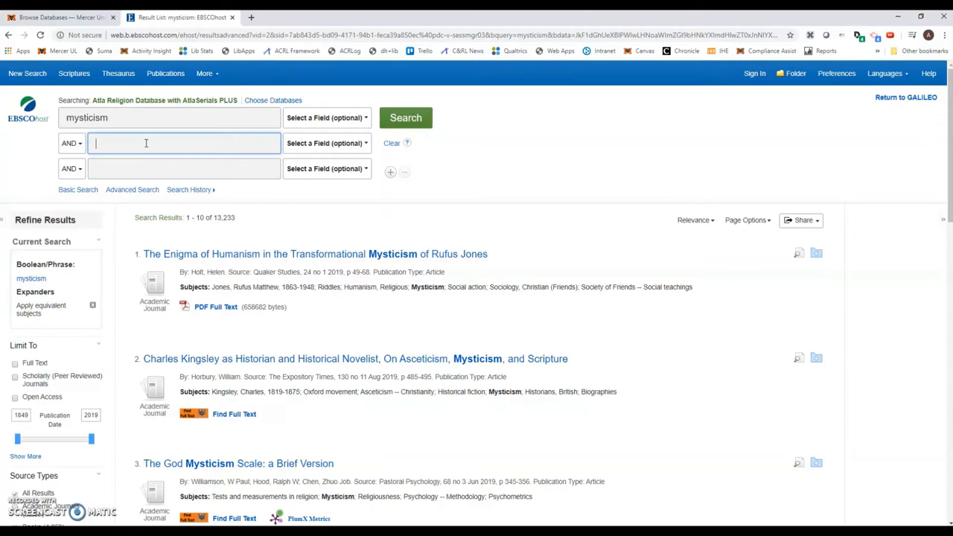
{"action": "type", "text": "body"}
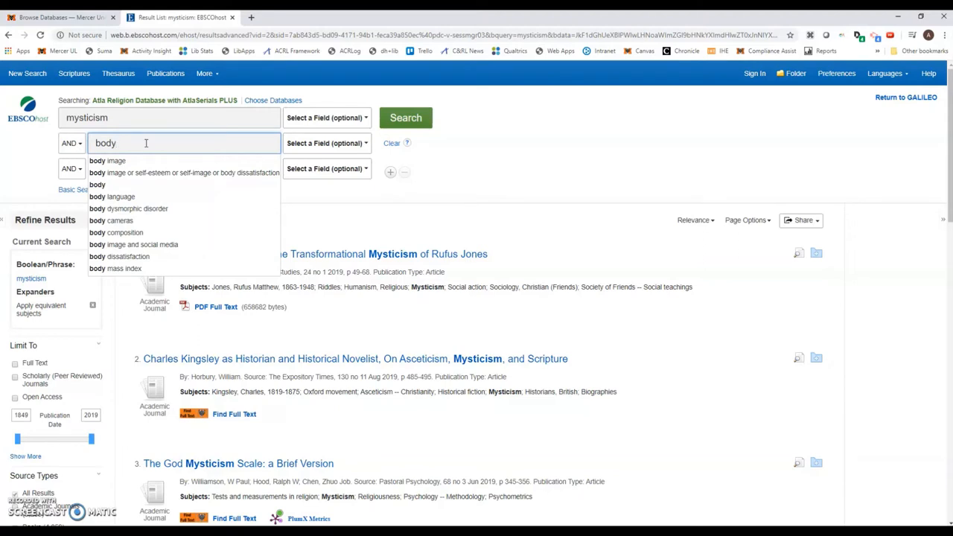
{"action": "left_click", "coordinate": [405, 117]}
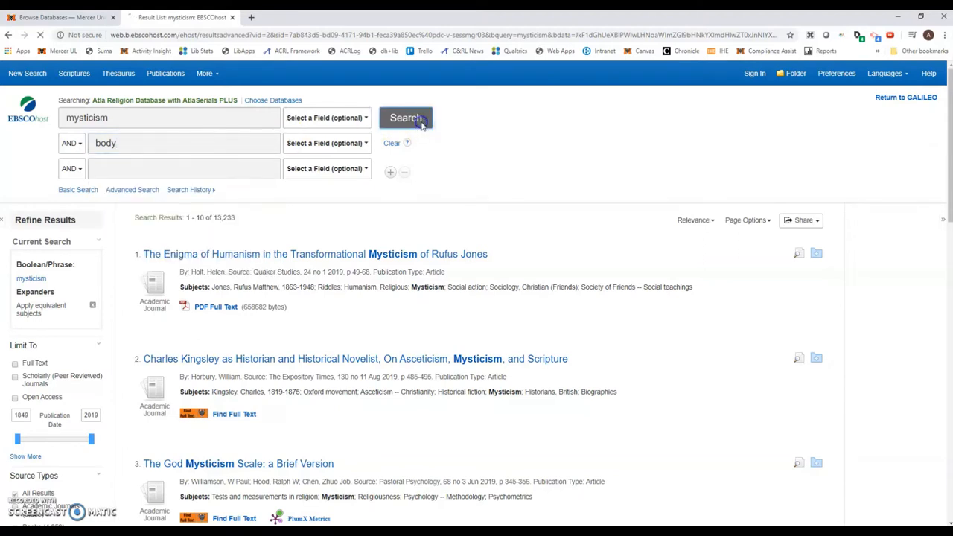
{"action": "left_click", "coordinate": [405, 117]}
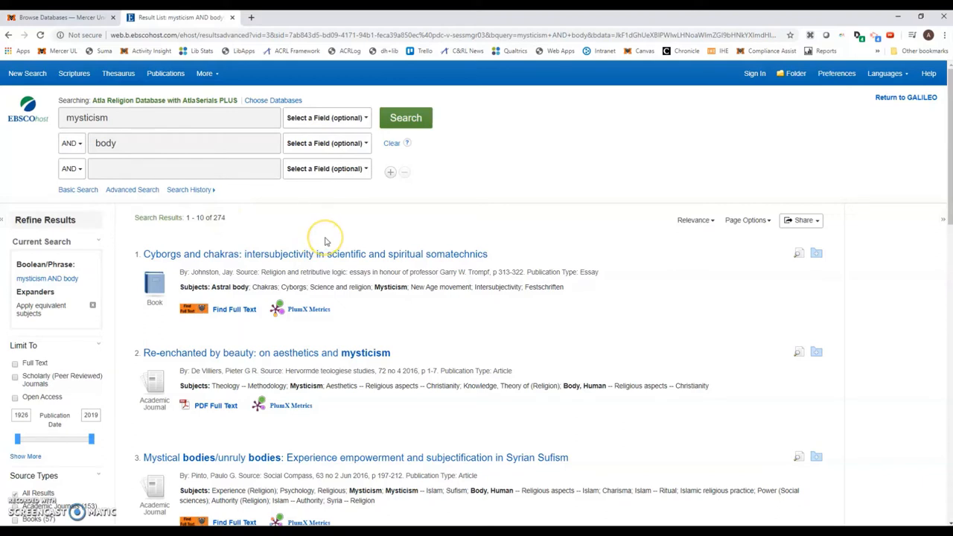
{"action": "mouse_move", "coordinate": [349, 268]}
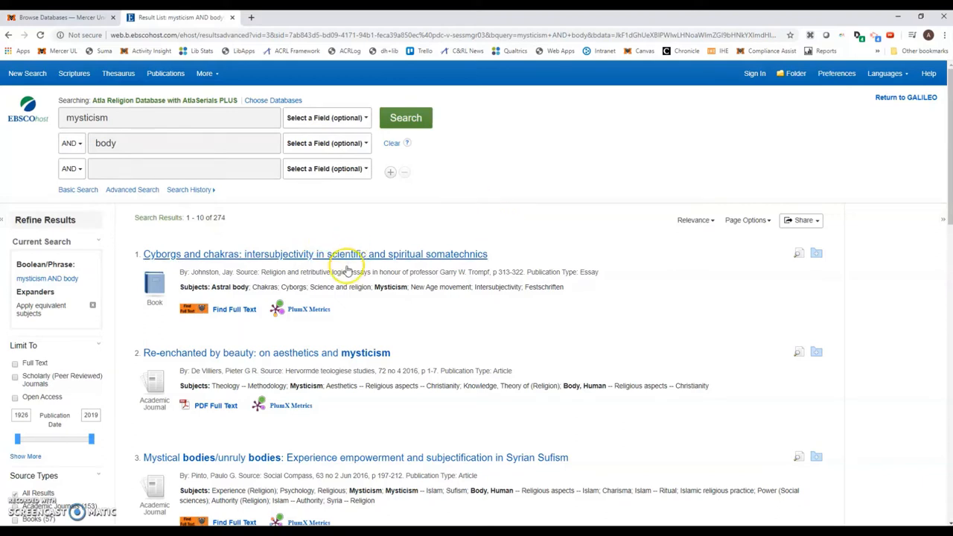
{"action": "scroll", "scroll_direction": "down", "scroll_amount": 3}
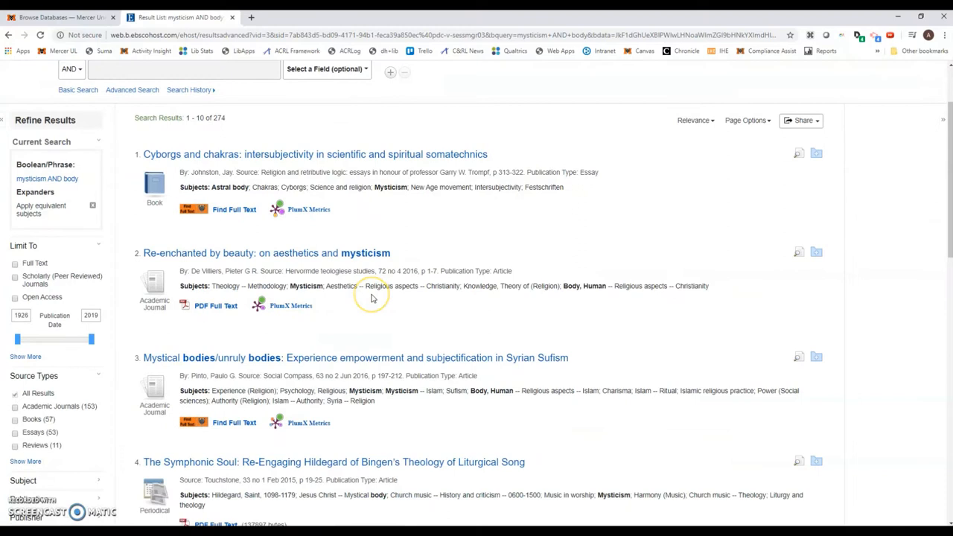
Set the mysticism term's field to SU Subjects
{"action": "left_click", "coordinate": [326, 117]}
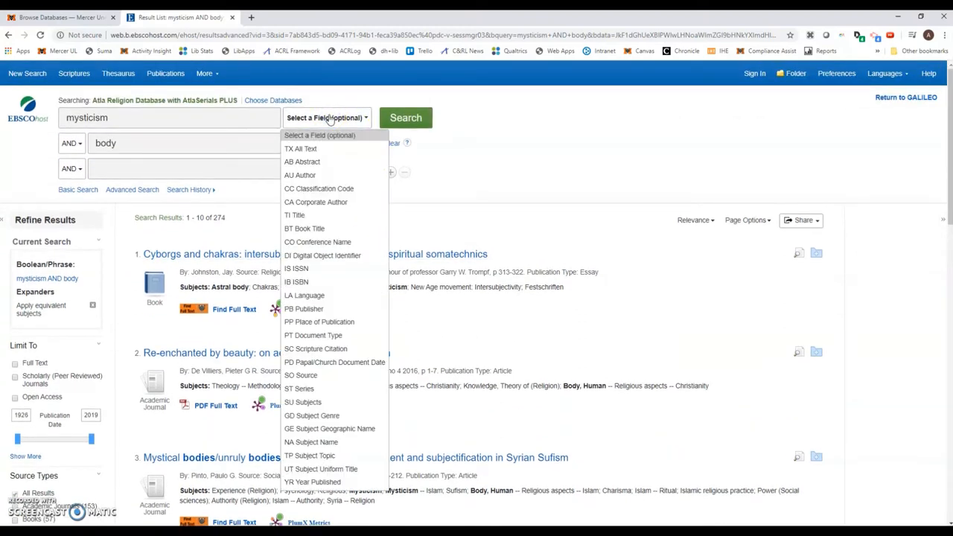
{"action": "mouse_move", "coordinate": [334, 128]}
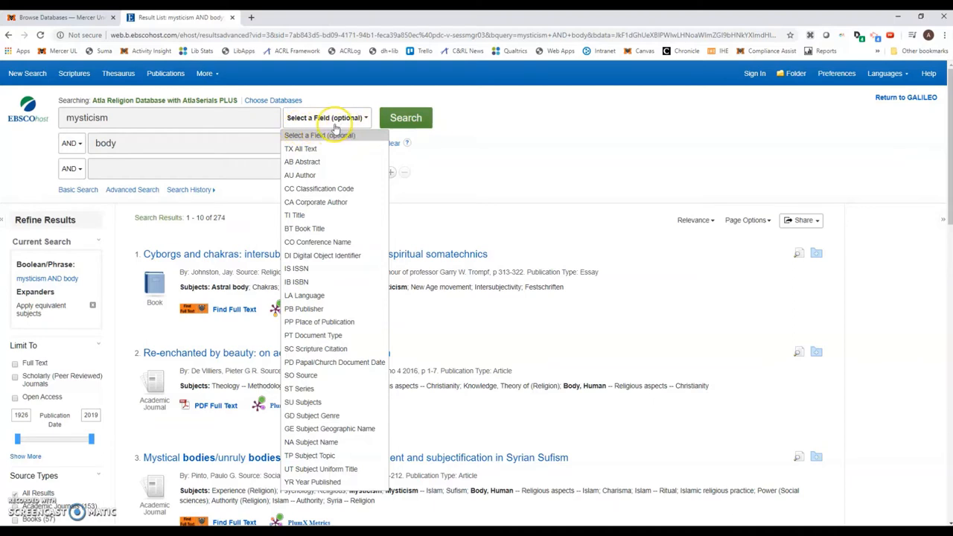
{"action": "mouse_move", "coordinate": [357, 125]}
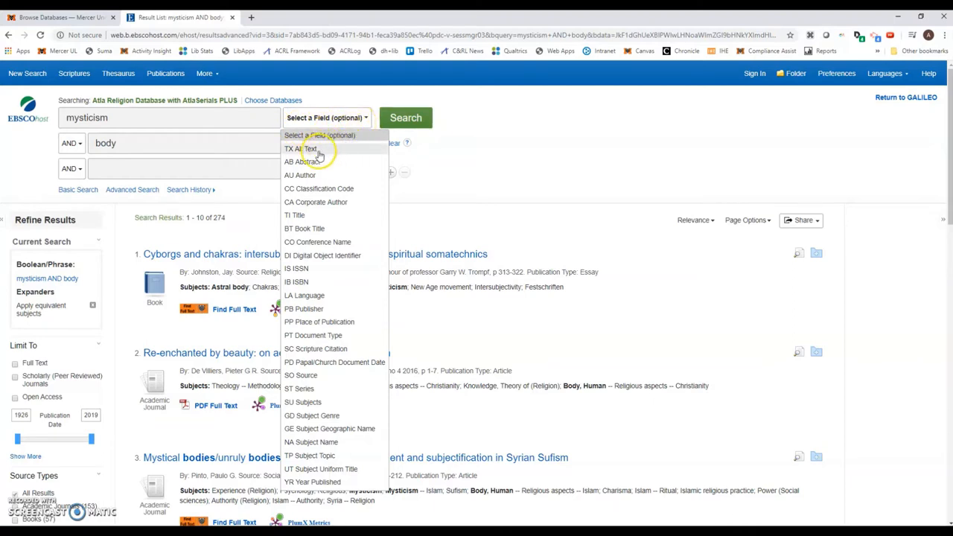
{"action": "mouse_move", "coordinate": [328, 163]}
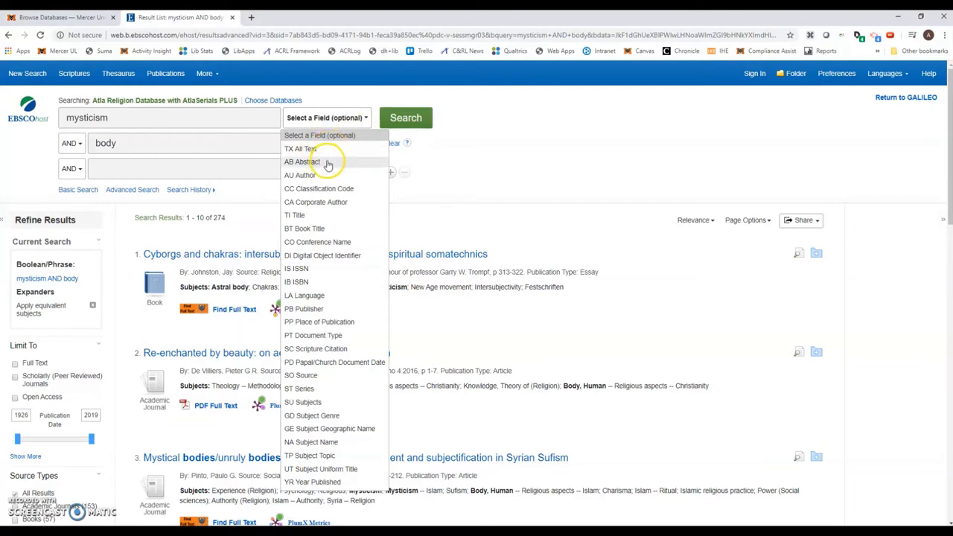
{"action": "mouse_move", "coordinate": [329, 176]}
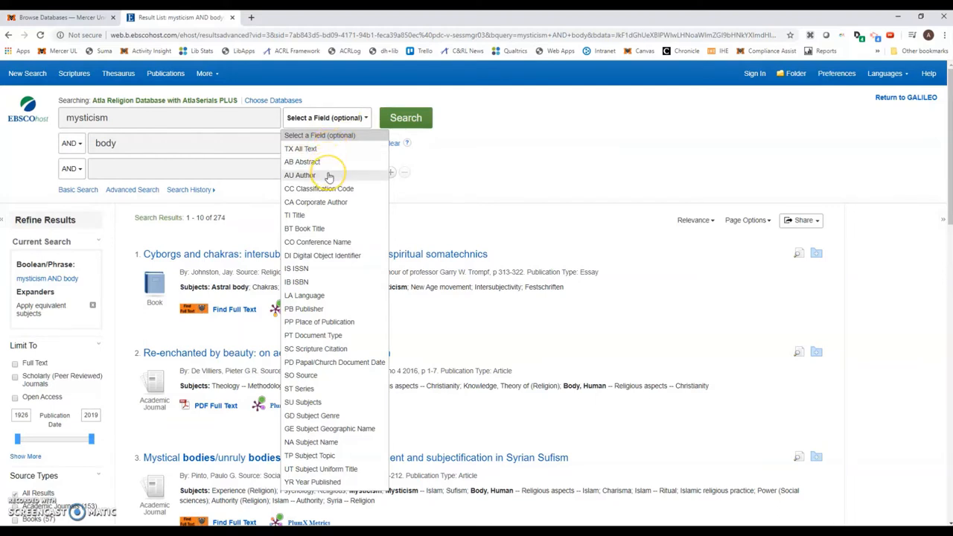
{"action": "mouse_move", "coordinate": [341, 215]}
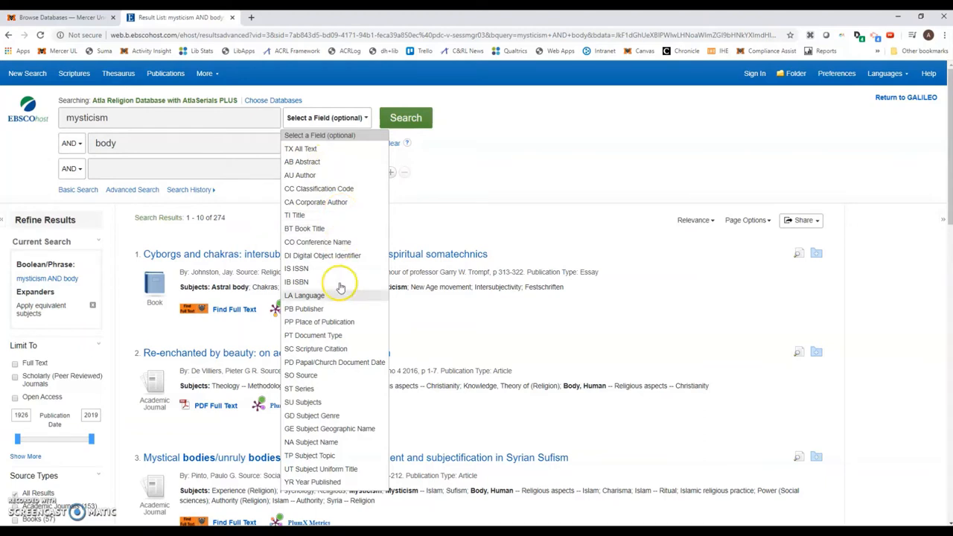
{"action": "mouse_move", "coordinate": [328, 403]}
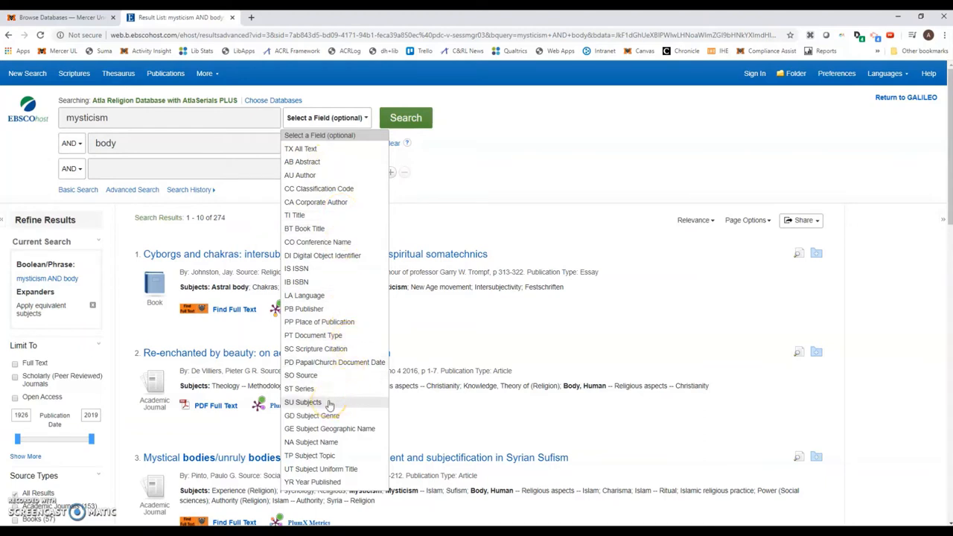
{"action": "left_click", "coordinate": [302, 403]}
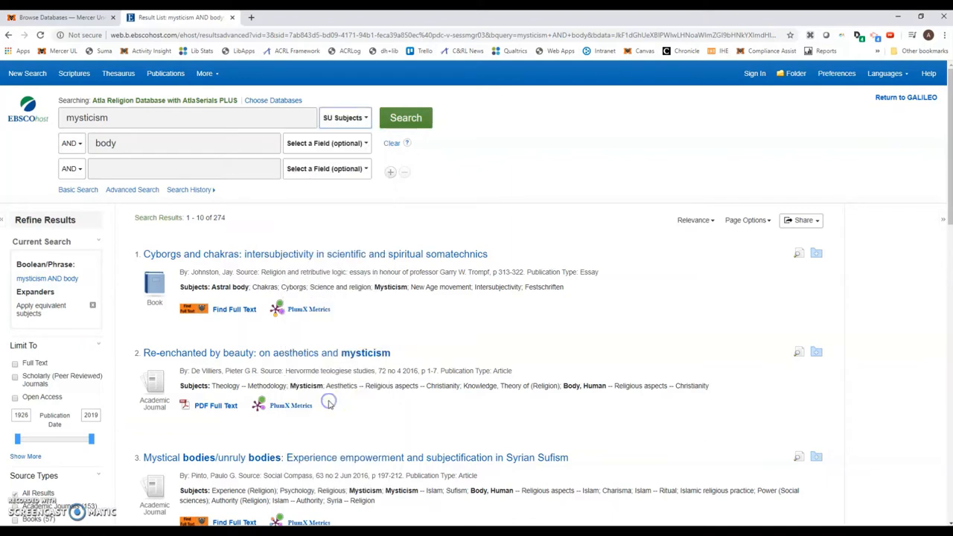
{"action": "mouse_move", "coordinate": [346, 295]}
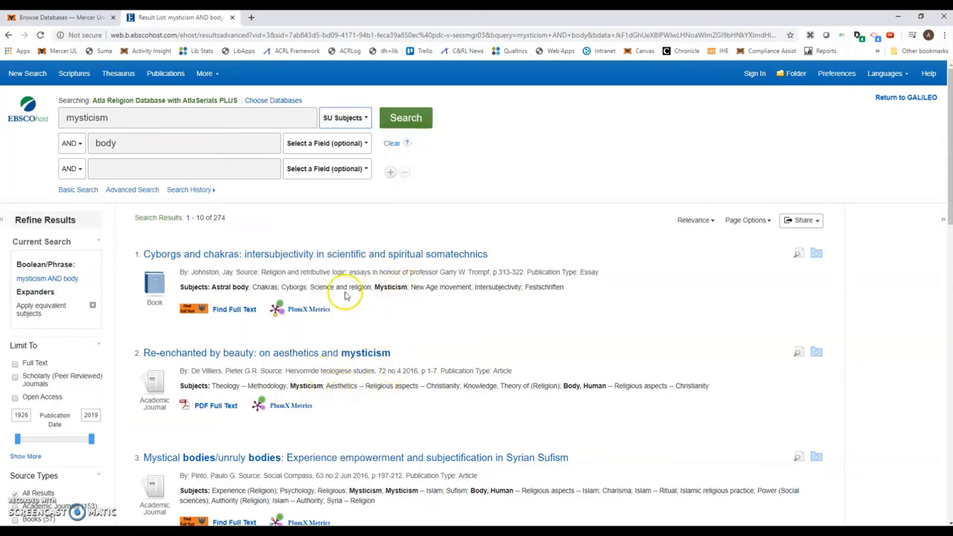
{"action": "mouse_move", "coordinate": [184, 295]}
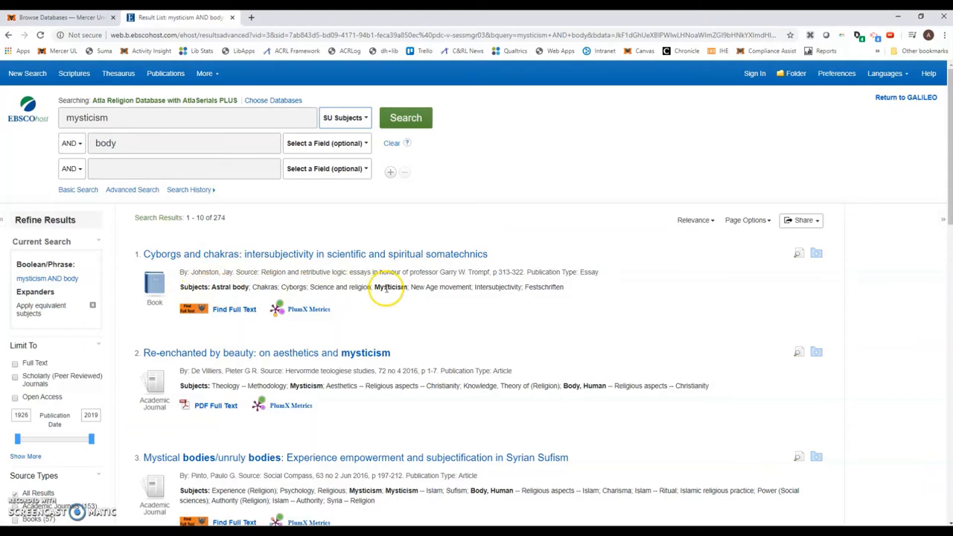
{"action": "mouse_move", "coordinate": [408, 396]}
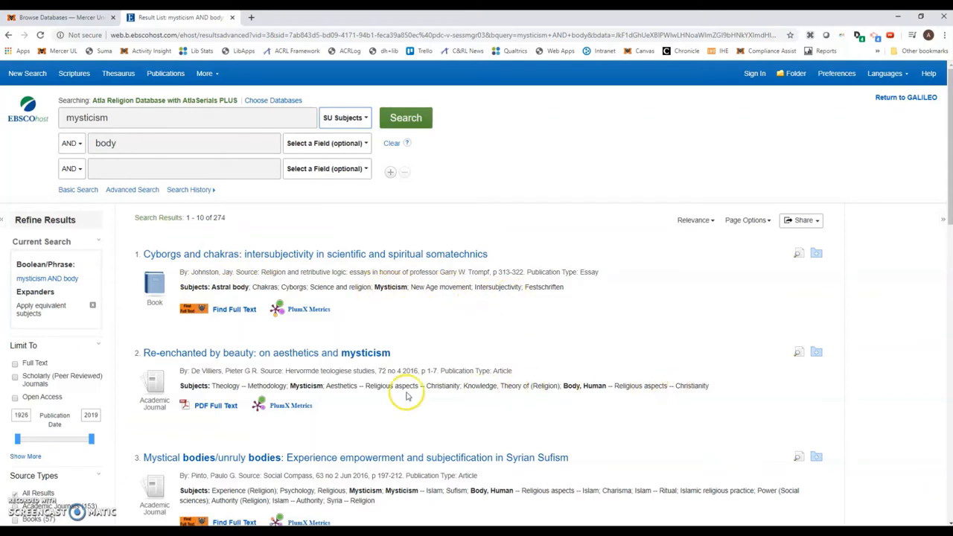
Set the body term's field to TX All Text
{"action": "left_click", "coordinate": [327, 143]}
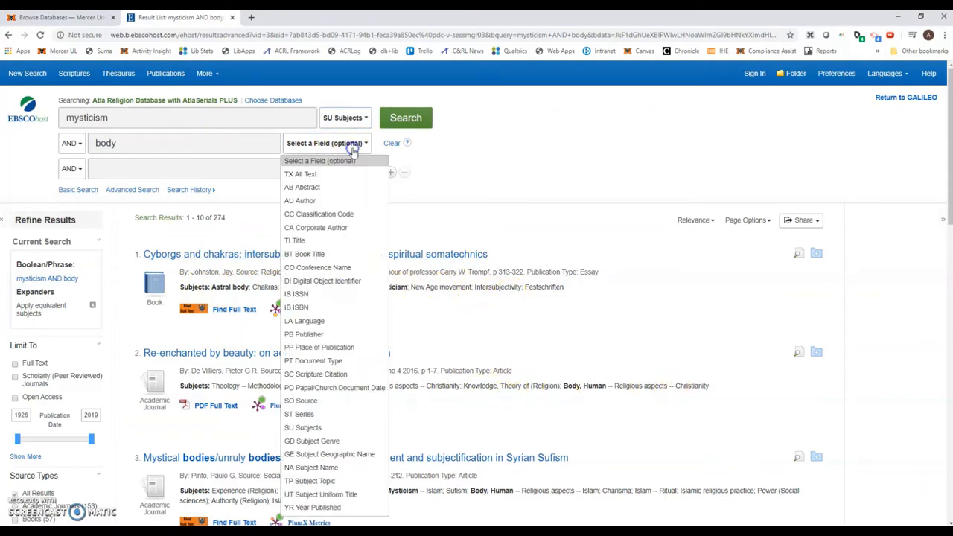
{"action": "left_click", "coordinate": [301, 172]}
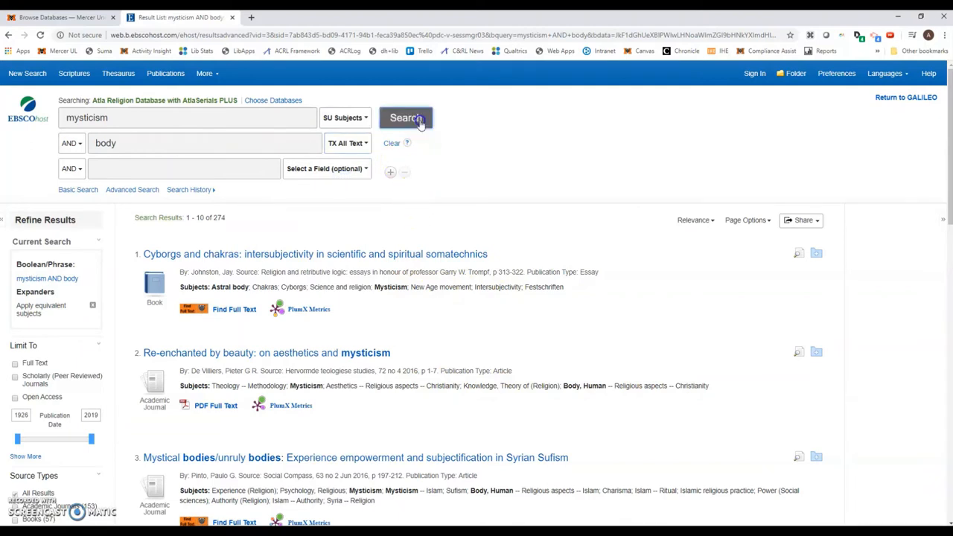
Rerun the search with subject mysticism AND all-text body, giving 1,202 results
{"action": "left_click", "coordinate": [405, 118]}
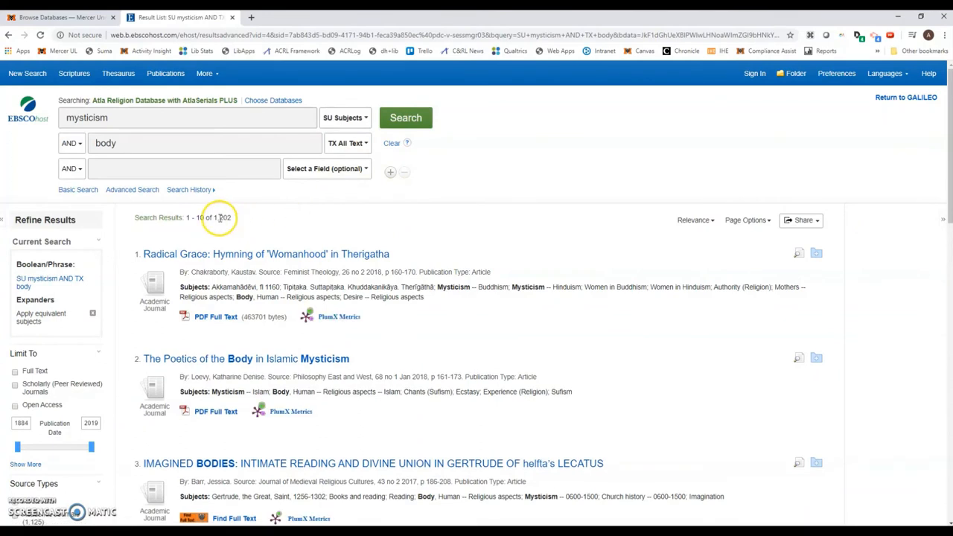
{"action": "scroll", "scroll_direction": "down", "scroll_amount": 3}
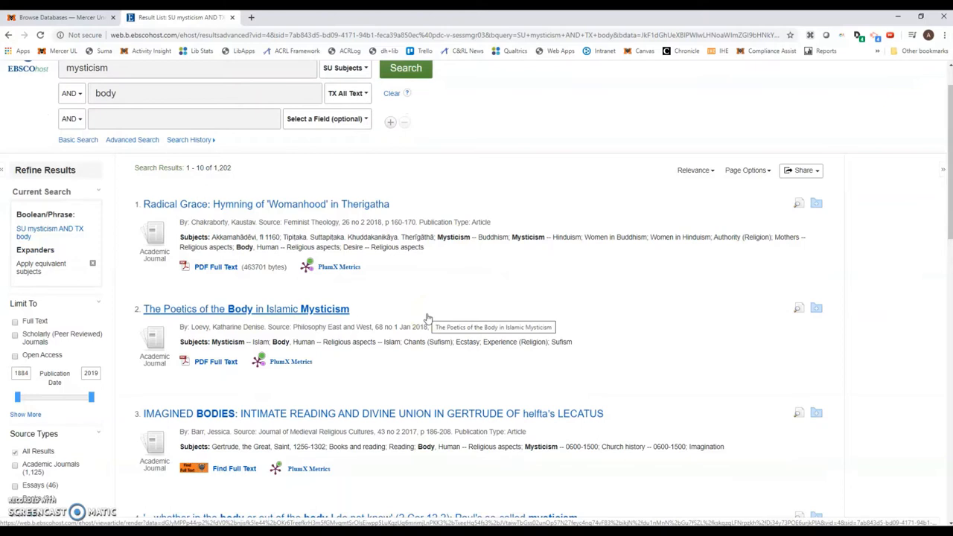
{"action": "scroll", "scroll_direction": "down", "scroll_amount": 3}
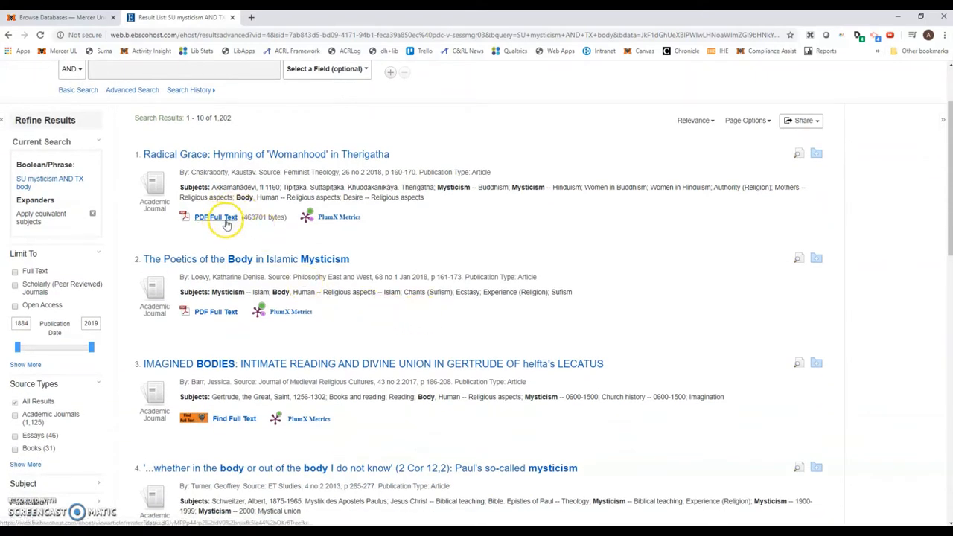
{"action": "mouse_move", "coordinate": [211, 377]}
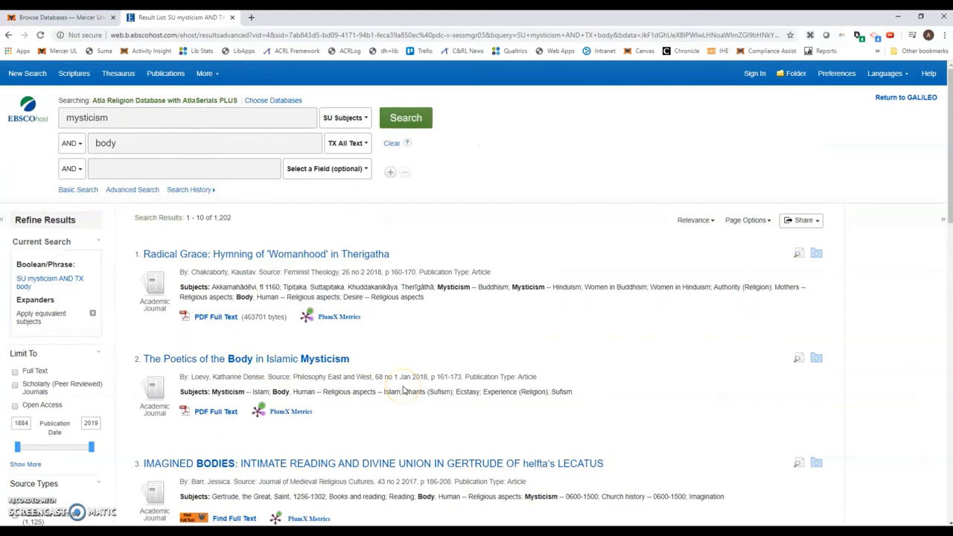
{"action": "mouse_move", "coordinate": [390, 391]}
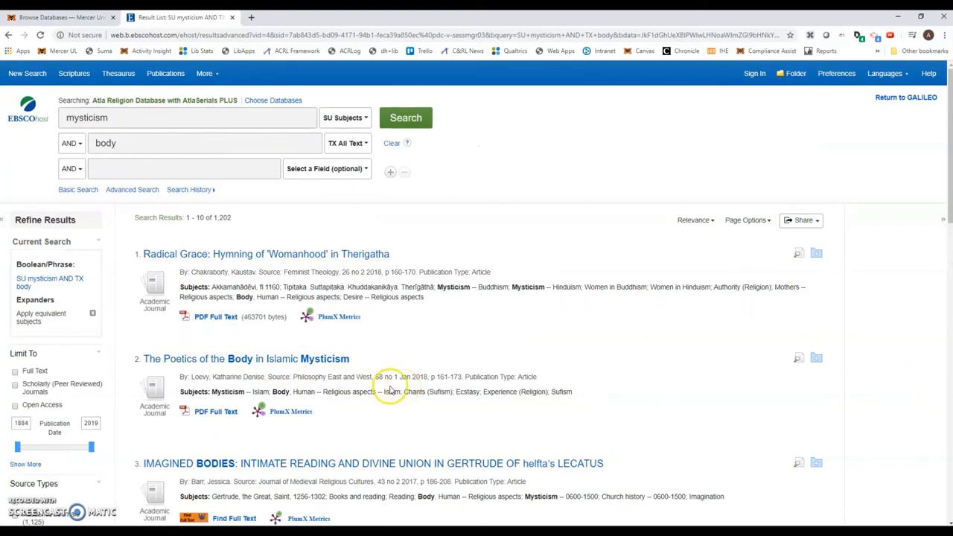
{"action": "mouse_move", "coordinate": [368, 410]}
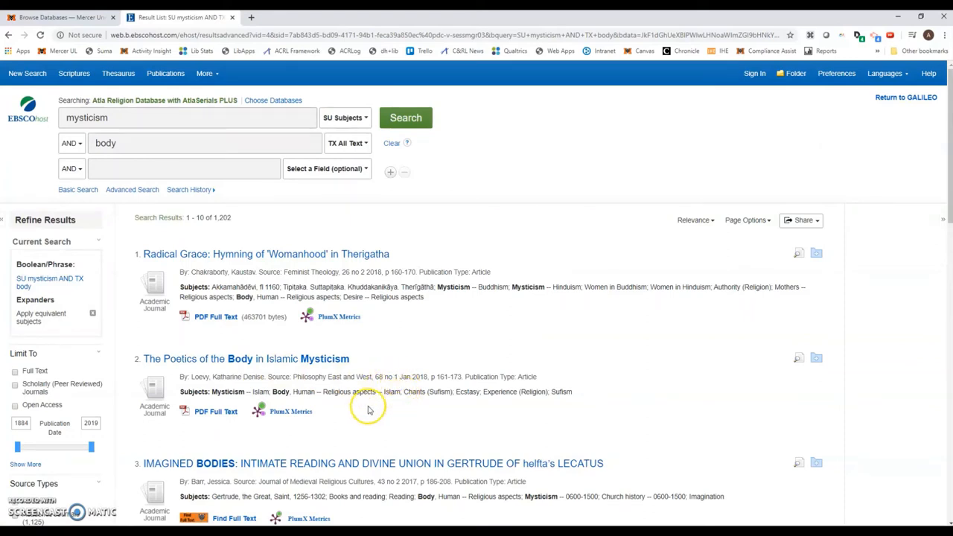
{"action": "scroll", "scroll_direction": "down", "scroll_amount": 3}
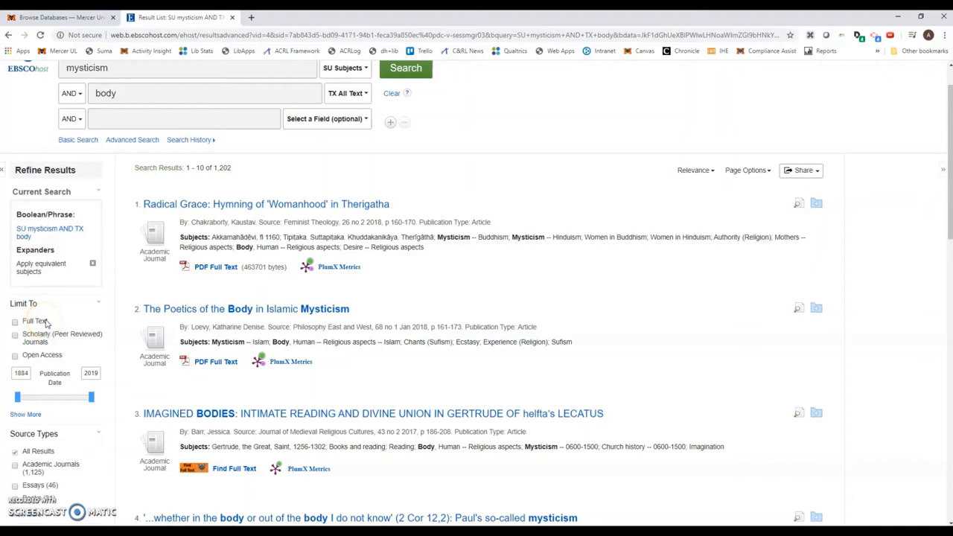
Limit results to Full Text and Scholarly (Peer Reviewed) Journals in the Limit To sidebar
{"action": "left_click", "coordinate": [15, 321]}
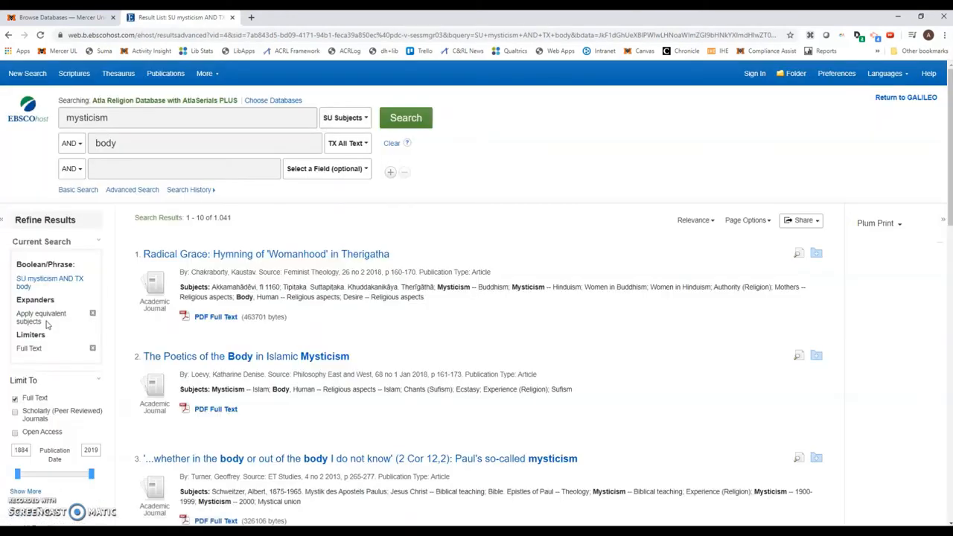
{"action": "scroll", "scroll_direction": "down", "scroll_amount": 3}
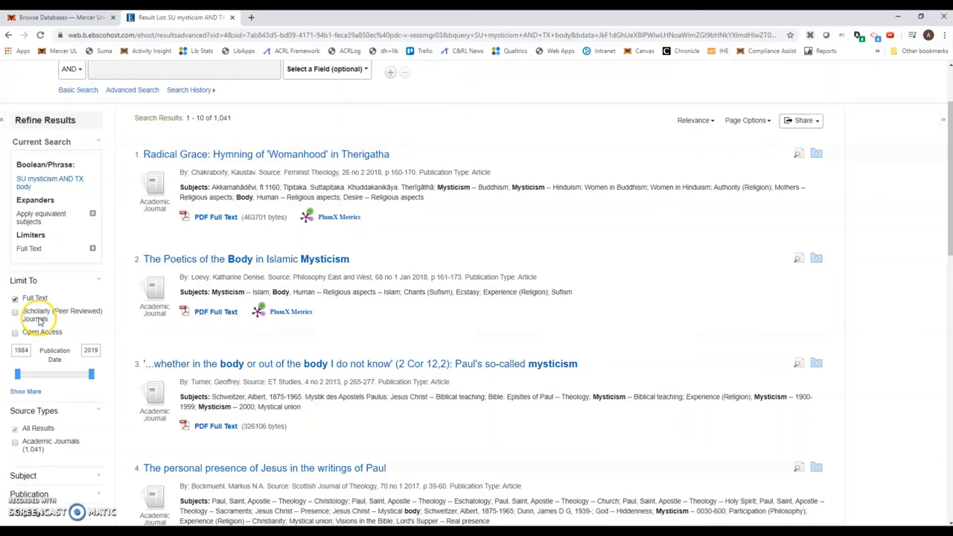
{"action": "left_click", "coordinate": [15, 311]}
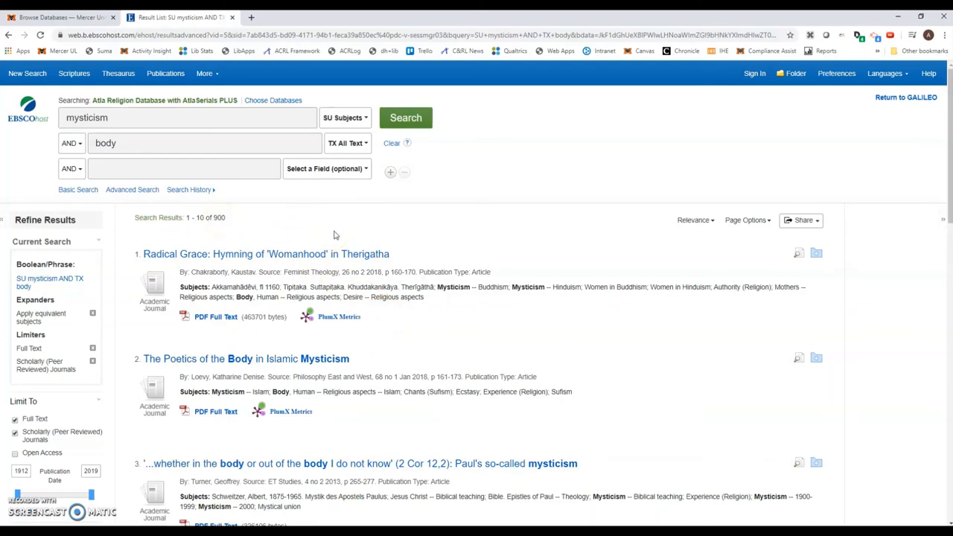
{"action": "scroll", "scroll_direction": "down", "scroll_amount": 3}
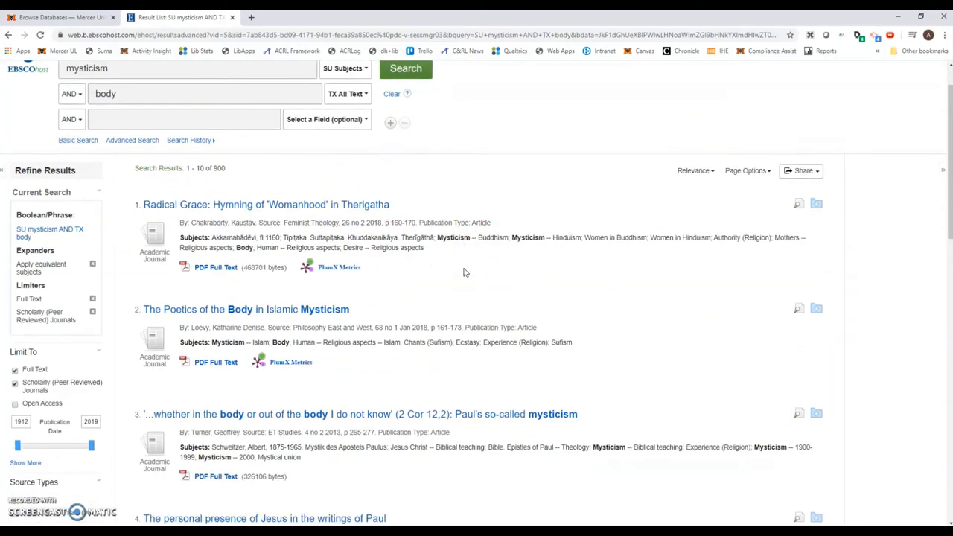
{"action": "scroll", "scroll_direction": "down", "scroll_amount": 3}
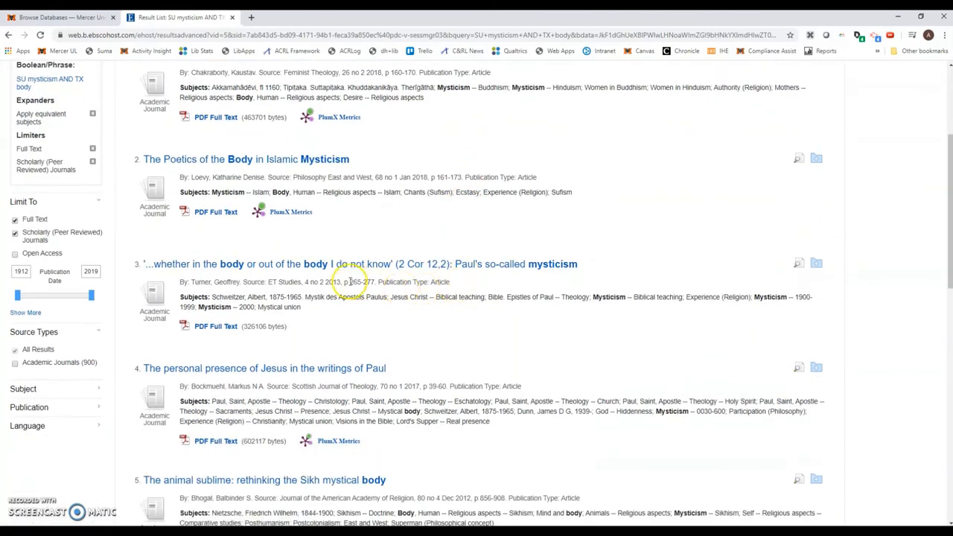
{"action": "scroll", "scroll_direction": "down", "scroll_amount": 3}
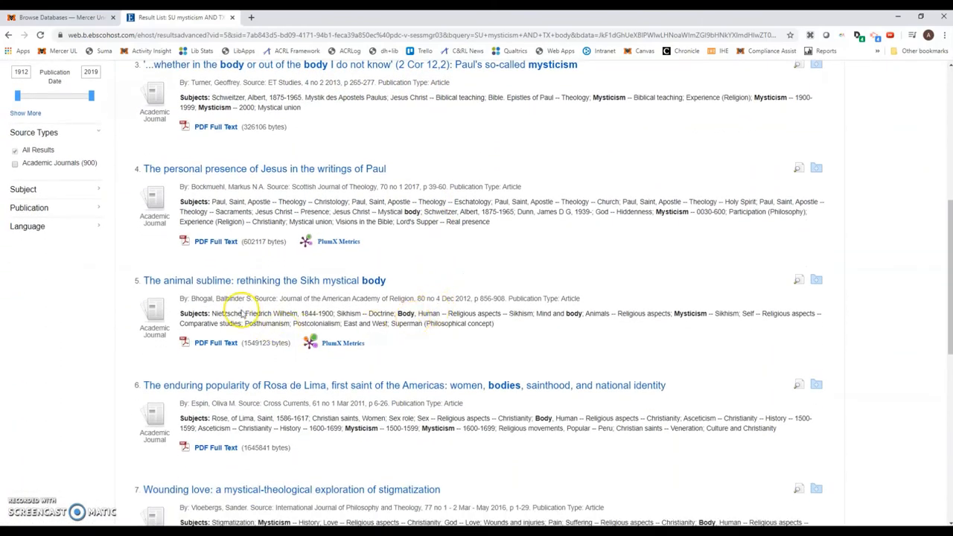
{"action": "mouse_move", "coordinate": [500, 331]}
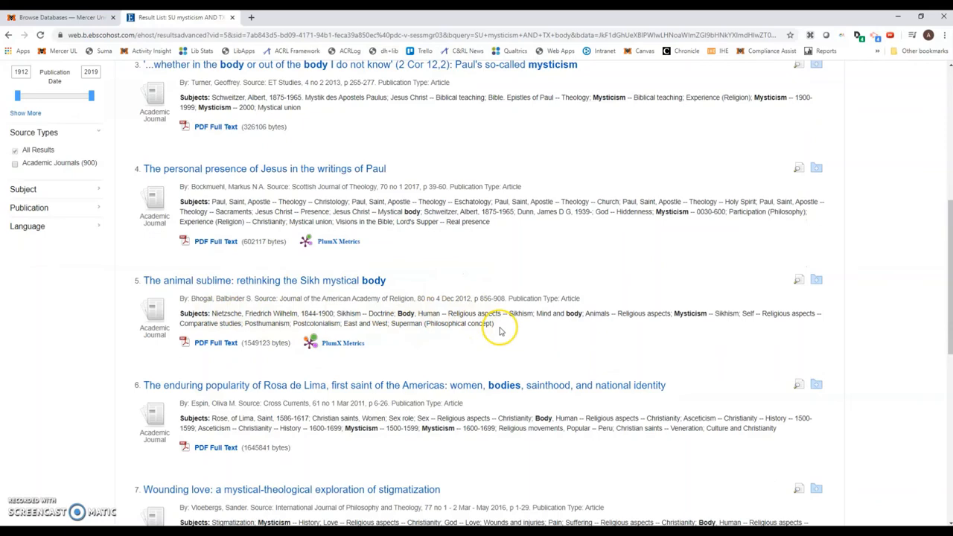
{"action": "scroll", "scroll_direction": "down", "scroll_amount": 3}
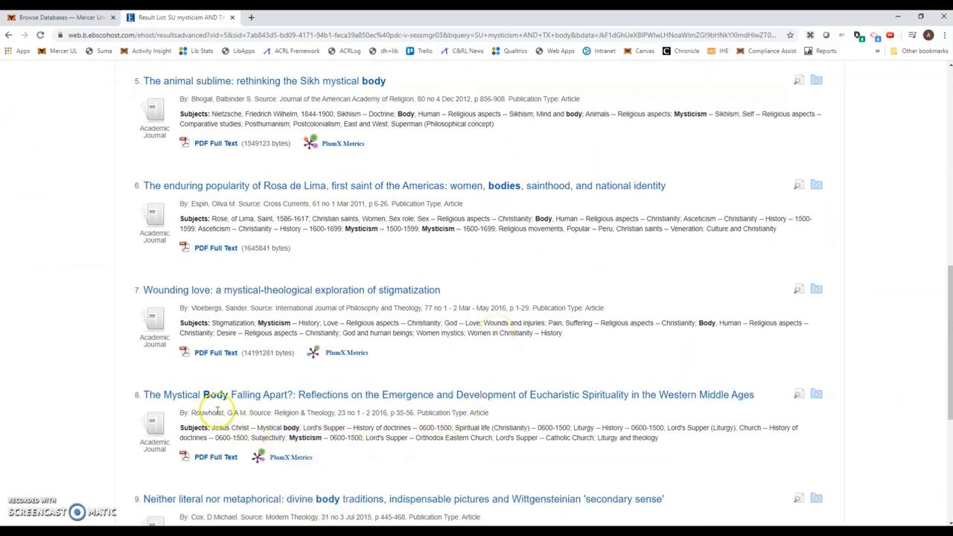
Open the detailed record of result 8, The Mystical Body Falling Apart?
{"action": "left_click", "coordinate": [447, 393]}
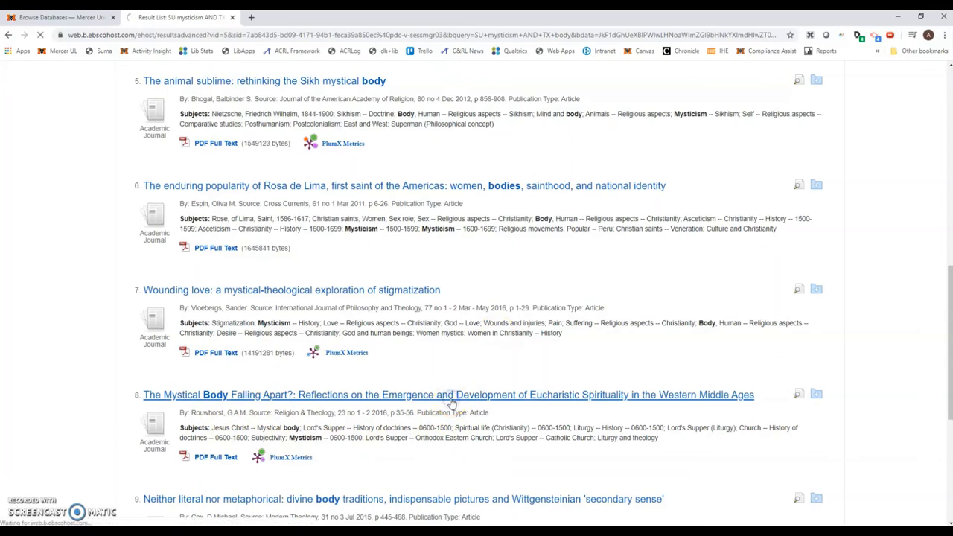
{"action": "left_click", "coordinate": [447, 395]}
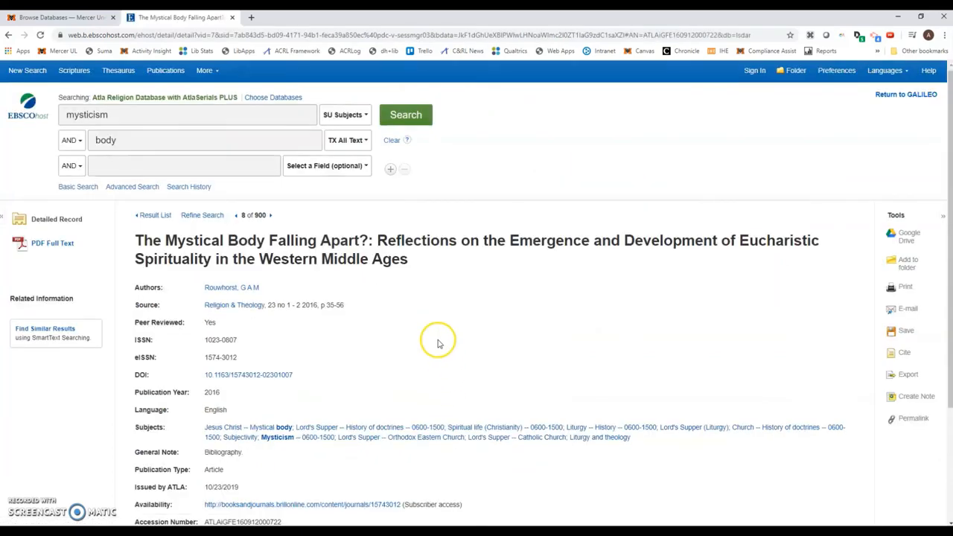
{"action": "scroll", "scroll_direction": "down", "scroll_amount": 3}
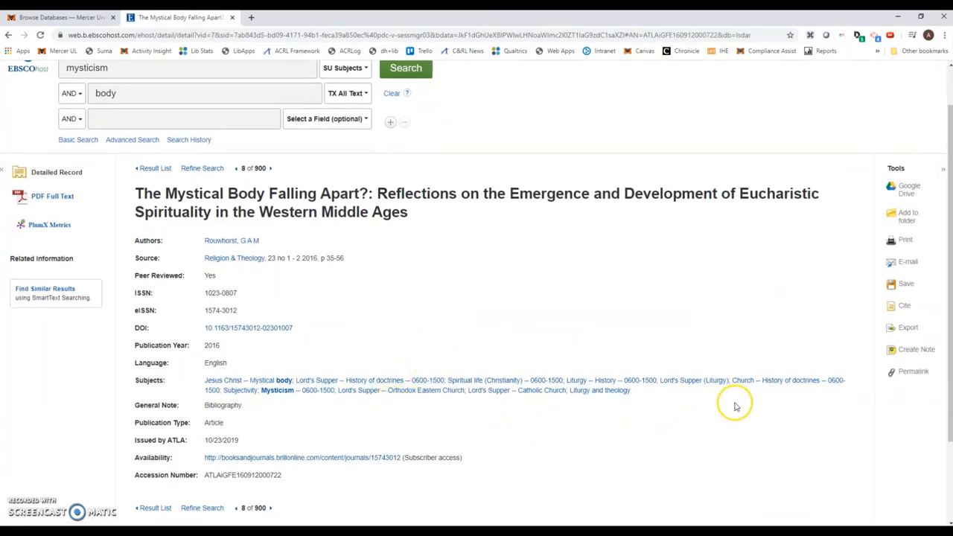
{"action": "mouse_move", "coordinate": [414, 221]}
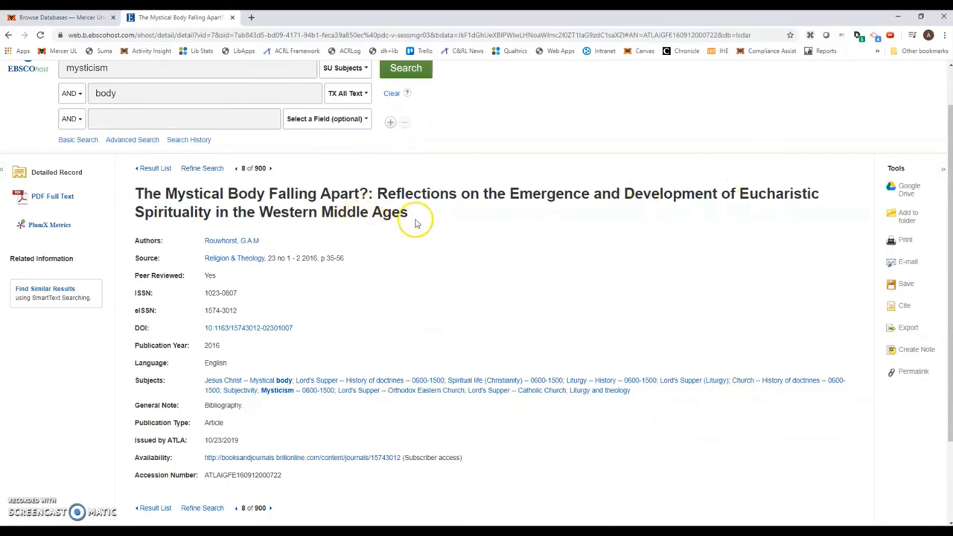
{"action": "mouse_move", "coordinate": [752, 206]}
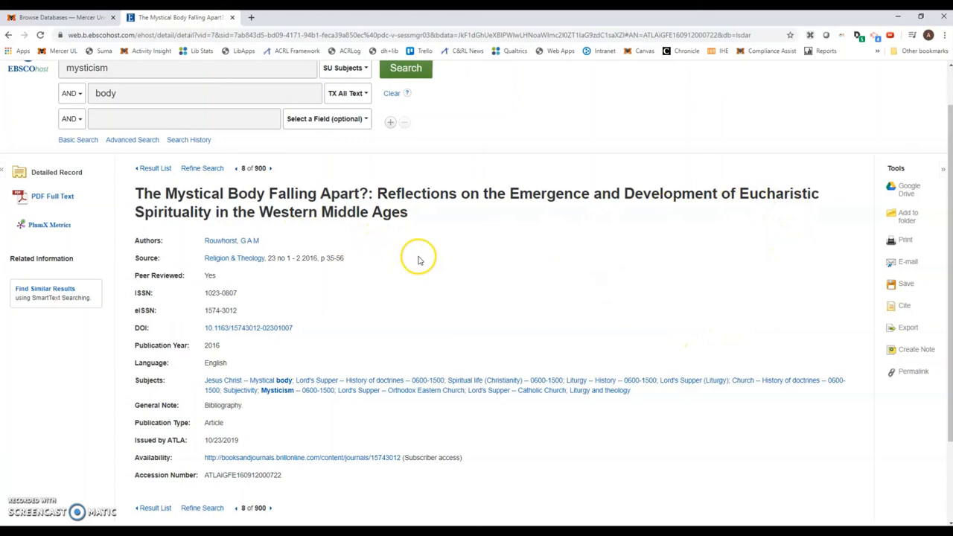
{"action": "mouse_move", "coordinate": [98, 216]}
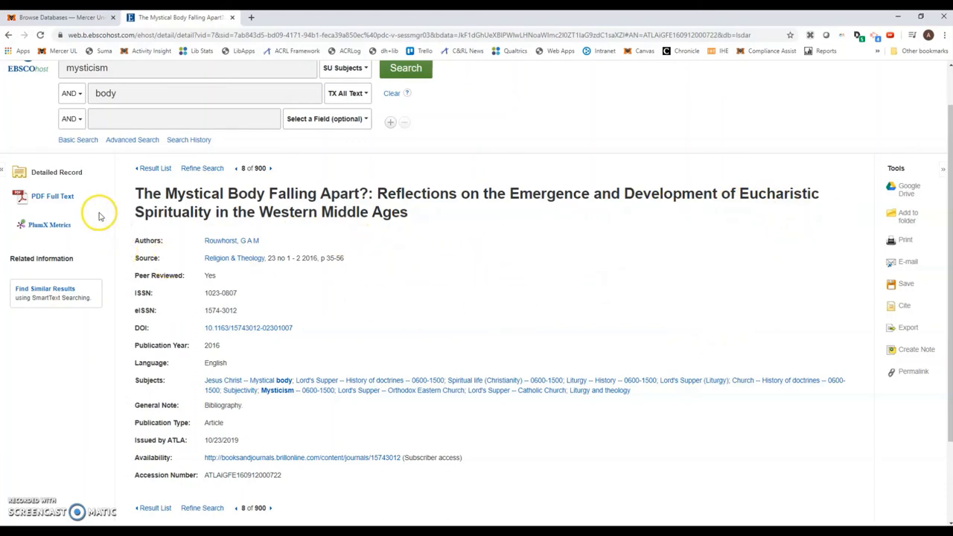
{"action": "mouse_move", "coordinate": [43, 197]}
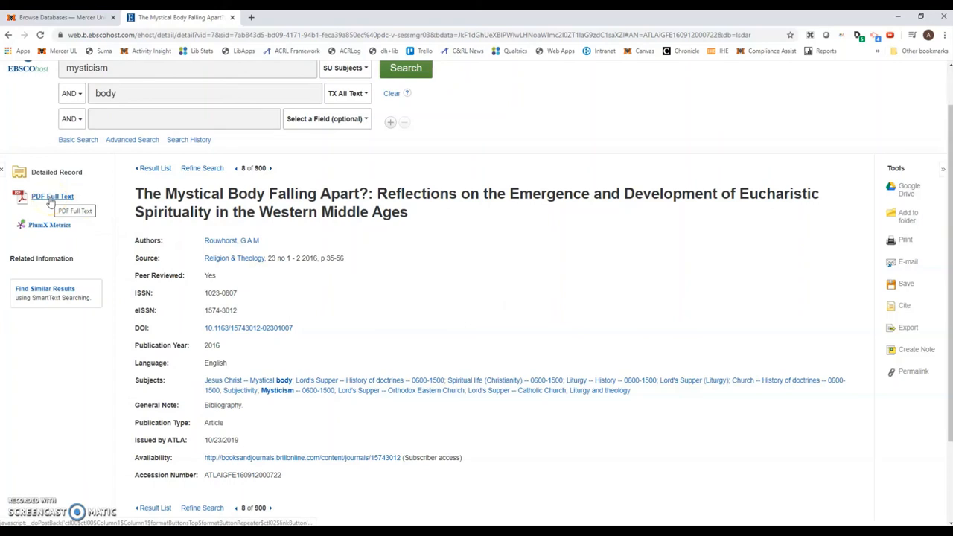
Open the article's PDF Full Text in EBSCOhost's viewer
{"action": "left_click", "coordinate": [50, 197]}
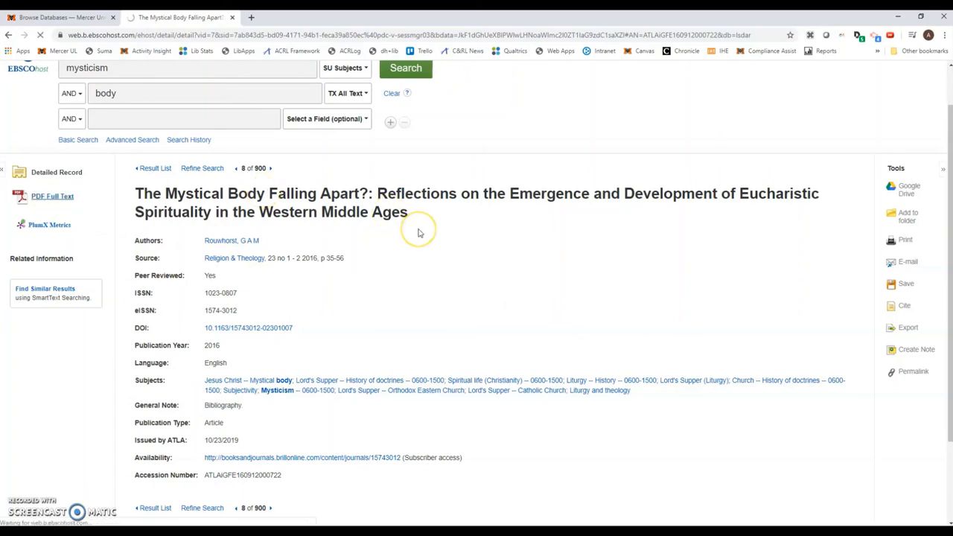
{"action": "left_click", "coordinate": [46, 197]}
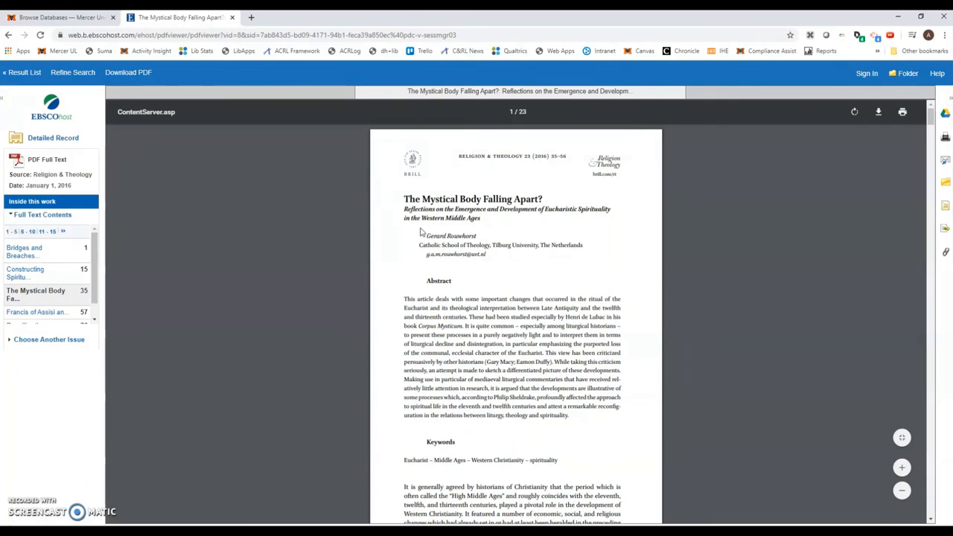
{"action": "scroll", "scroll_direction": "down", "scroll_amount": 3}
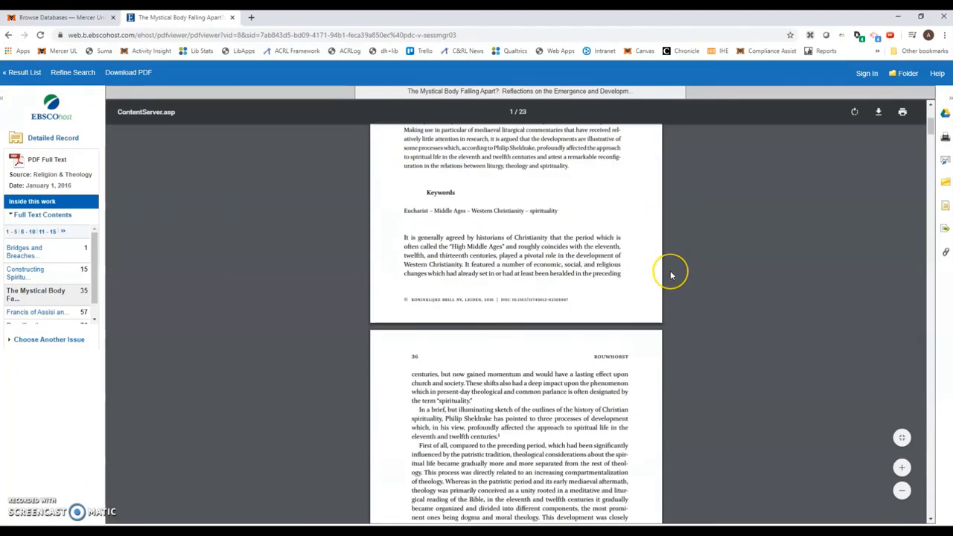